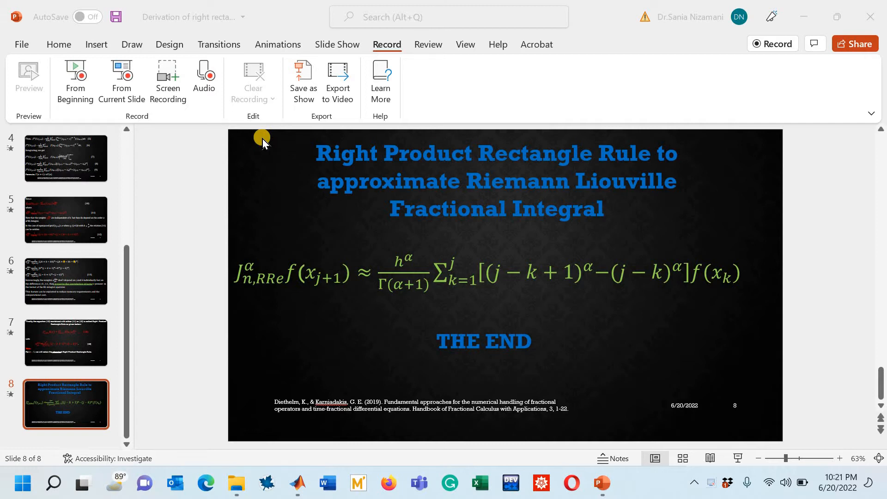
mouse_move(370, 164)
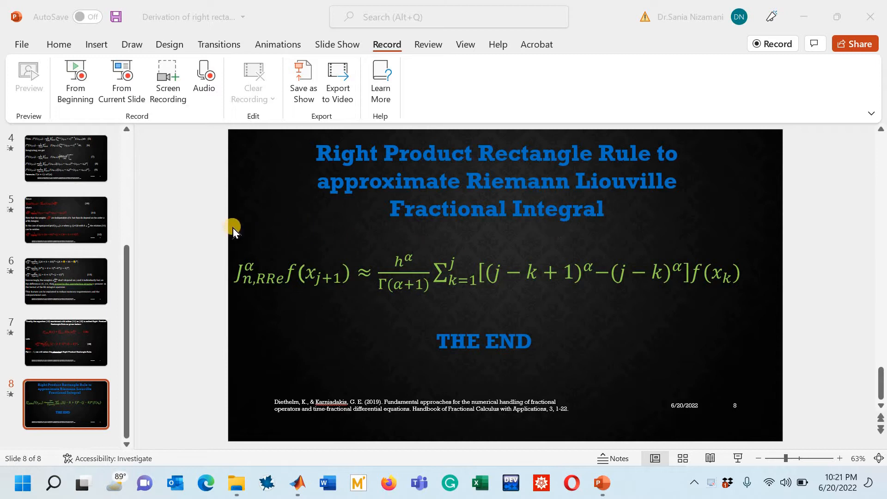
mouse_move(258, 235)
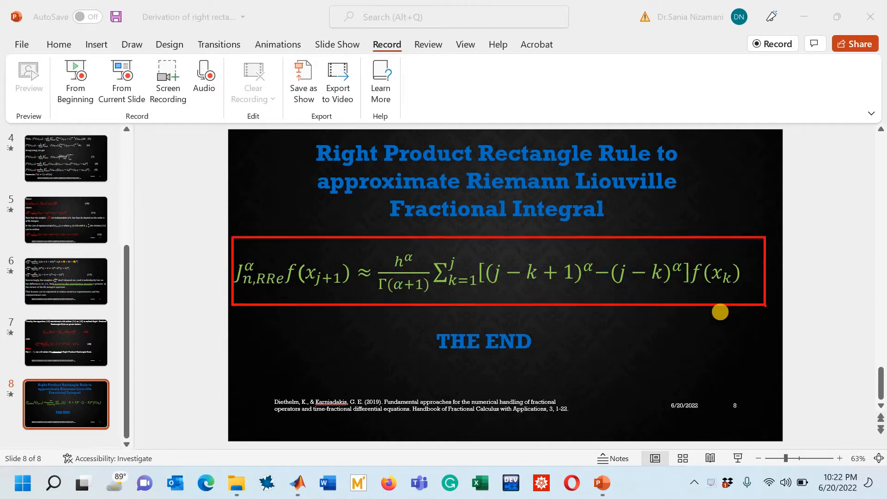
mouse_move(690, 308)
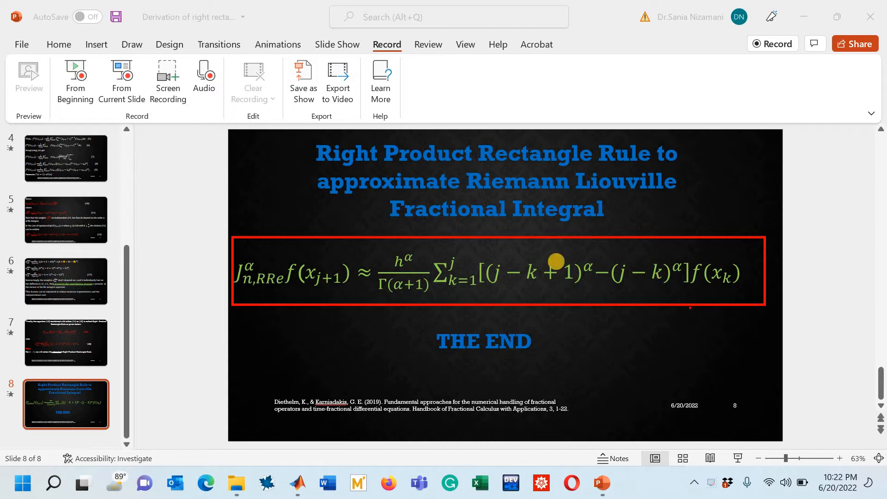
mouse_move(685, 260)
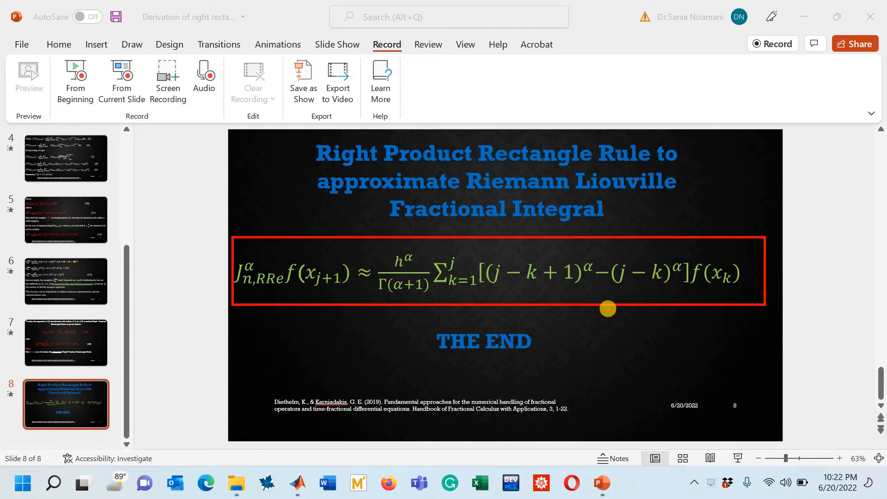
mouse_move(463, 282)
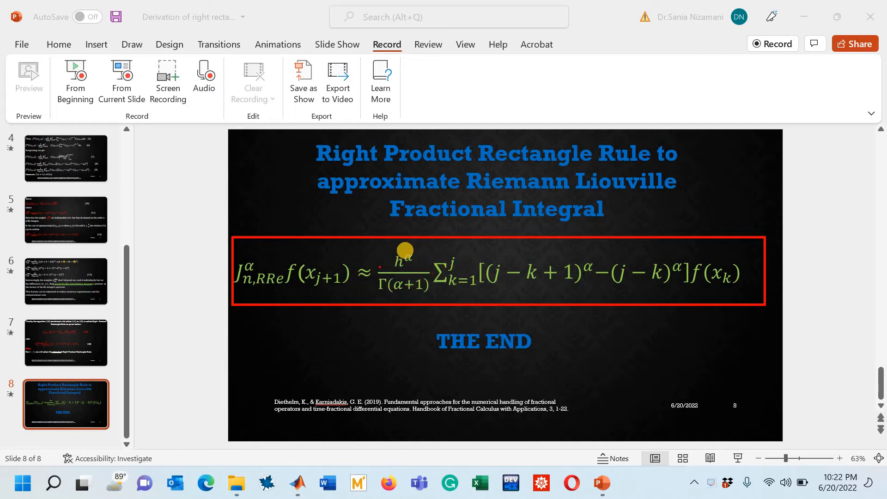
mouse_move(420, 286)
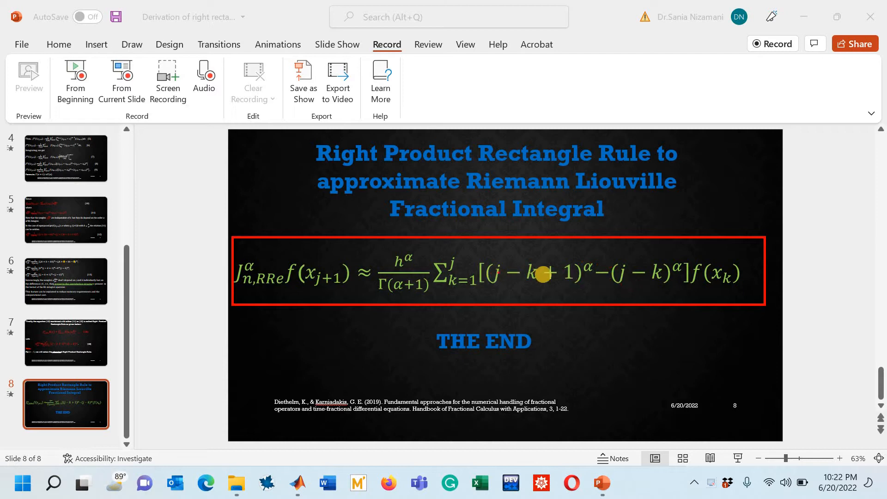
mouse_move(592, 275)
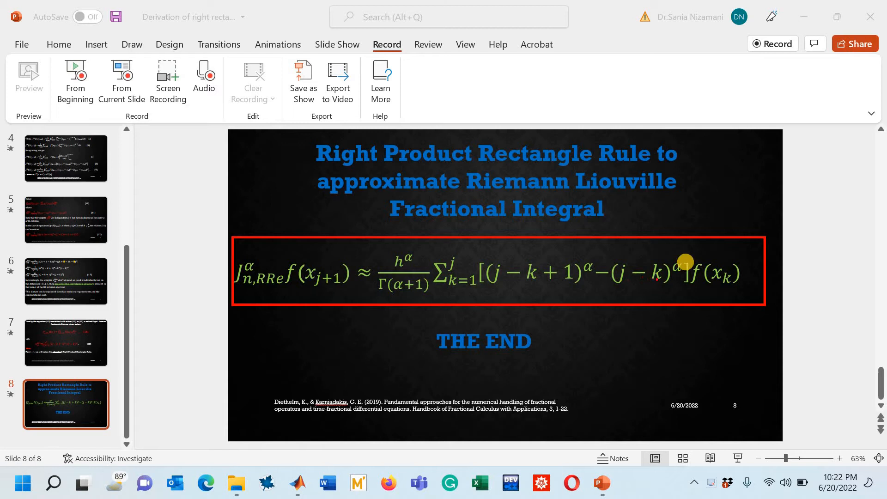
mouse_move(572, 293)
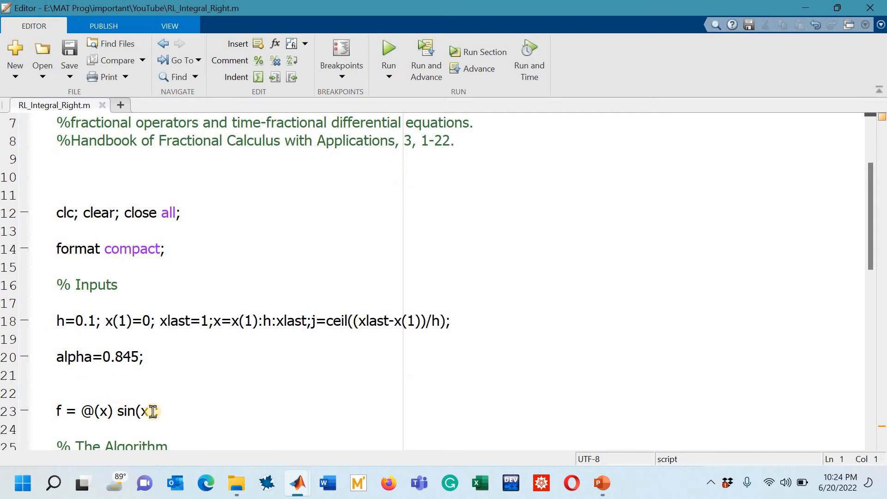
Complete line 23 as f = @(x) sin(x); in RL_Integral_Right.m.
type(");")
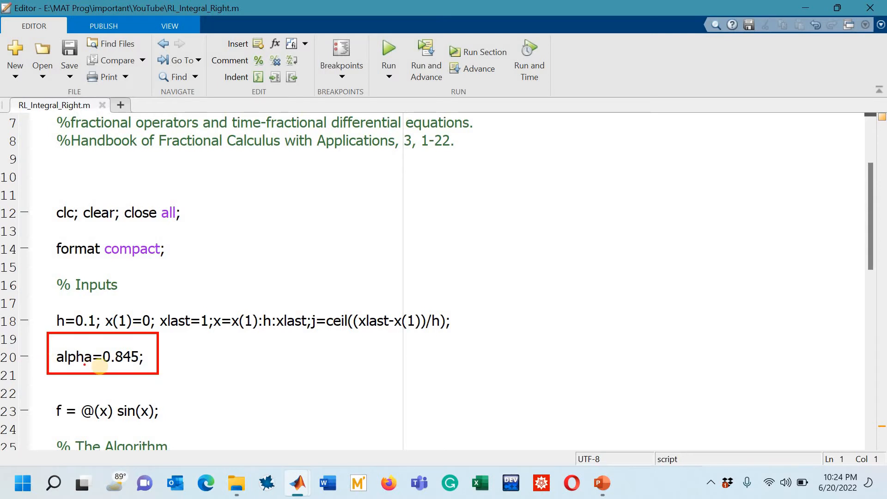
double_click(131, 357)
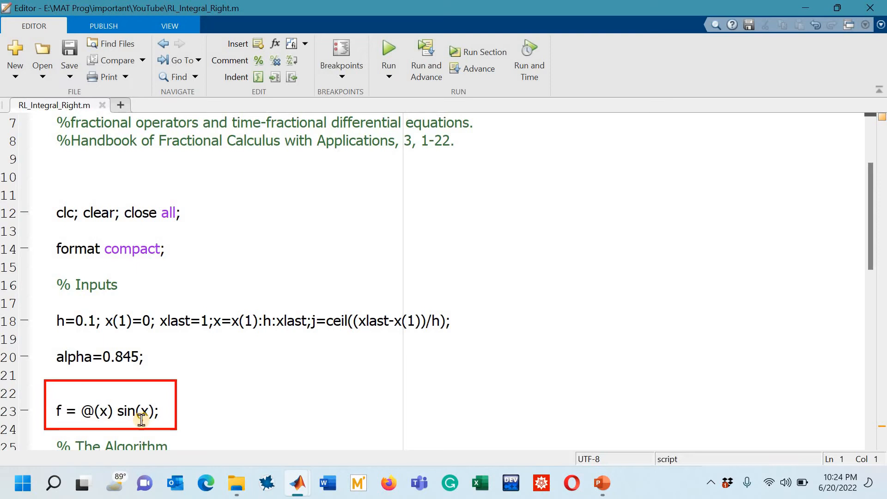
Scroll to the % The Algorithm section and place the cursor on line 29 for k=2:j.
scroll("down", 3)
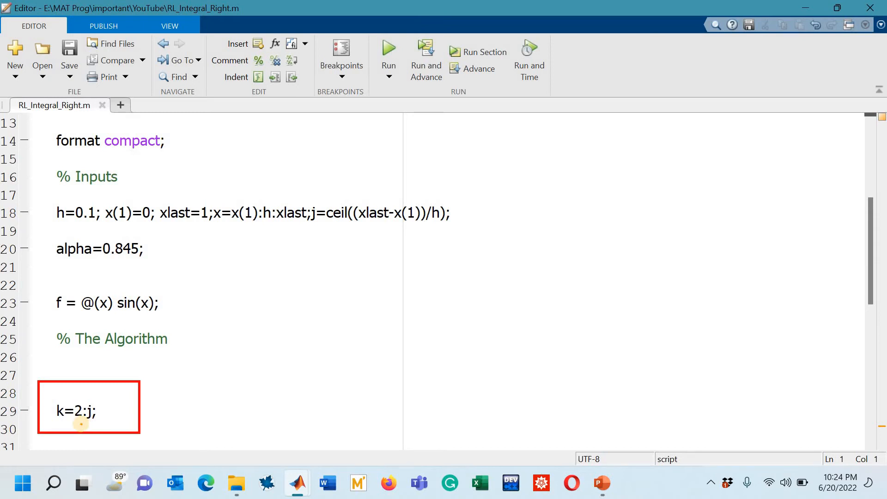
double_click(83, 411)
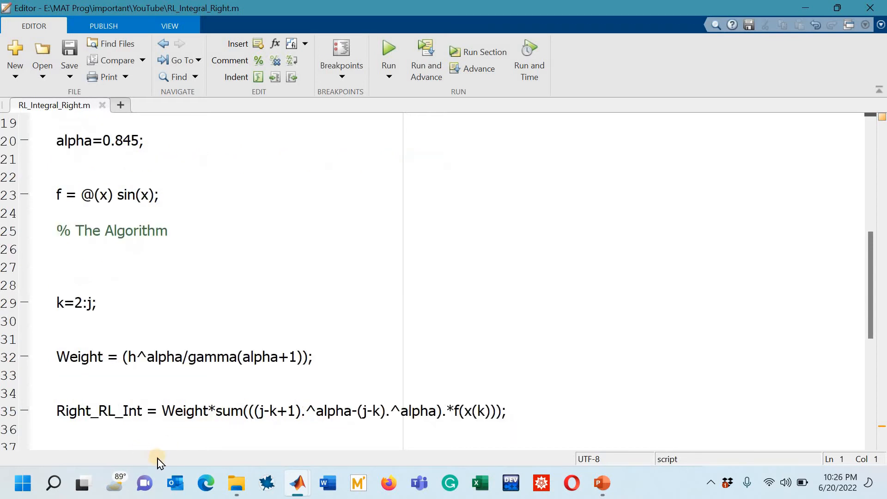
mouse_move(150, 451)
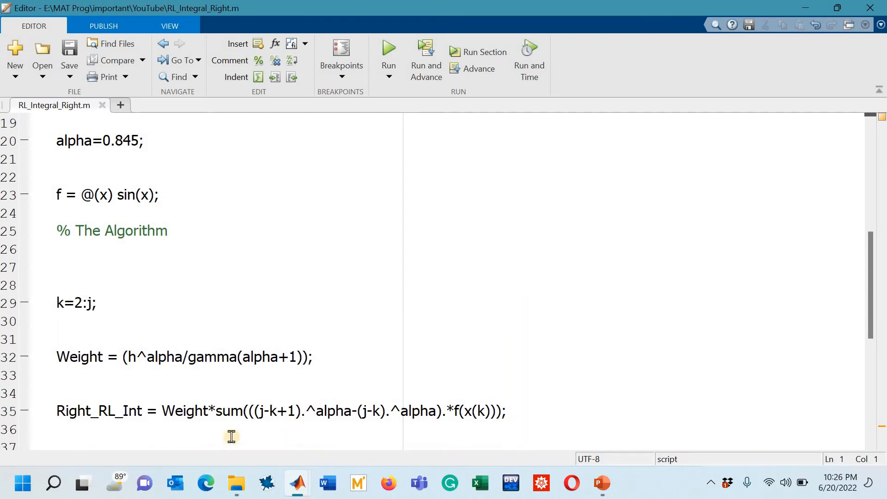
scroll("down", 3)
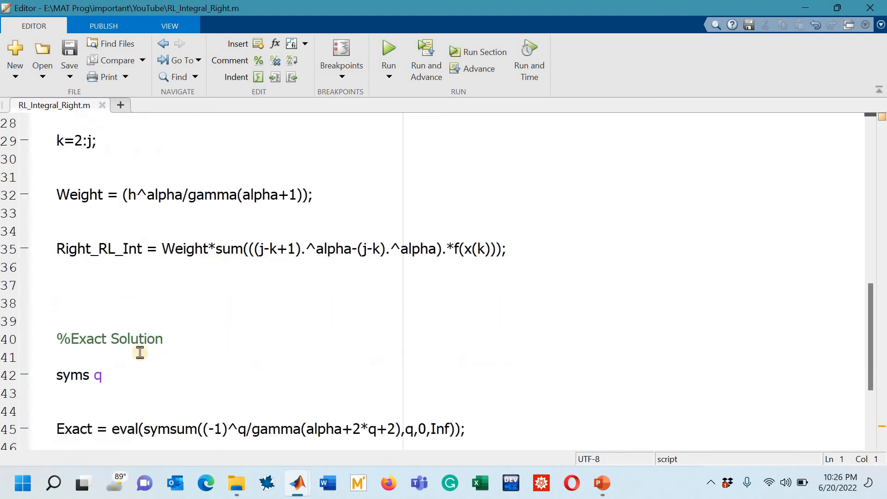
mouse_move(152, 278)
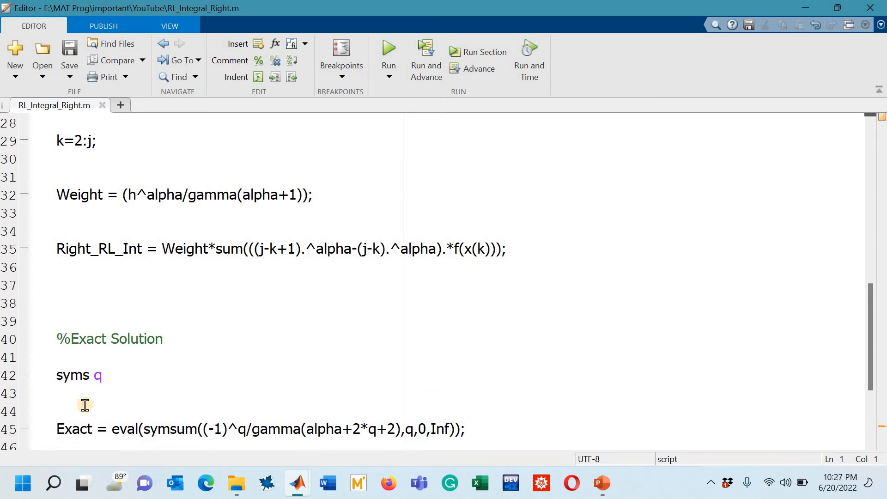
scroll("down", 3)
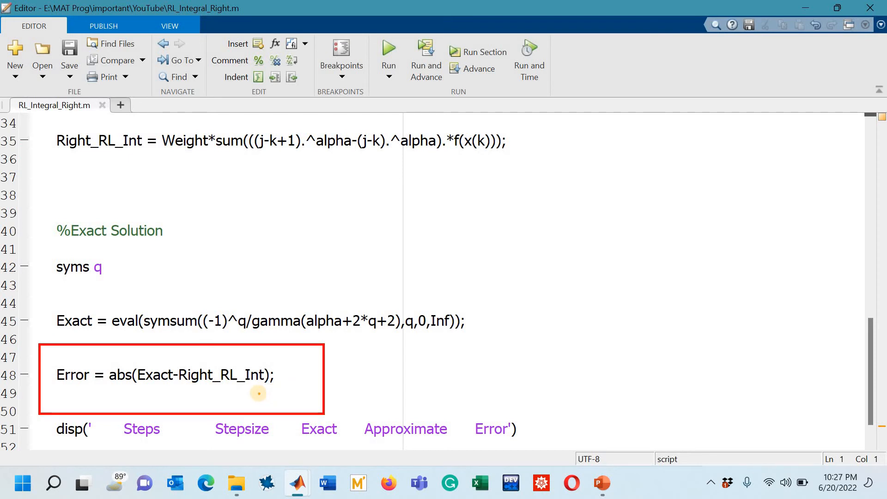
scroll("down", 3)
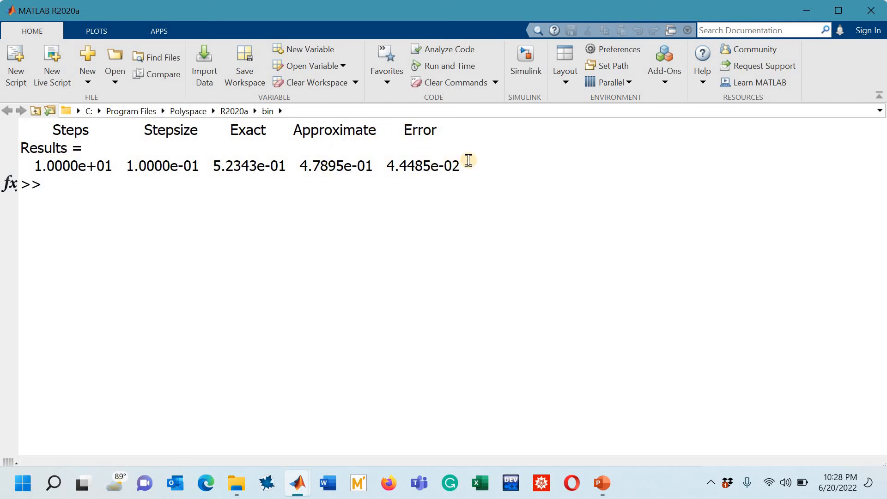
mouse_move(420, 169)
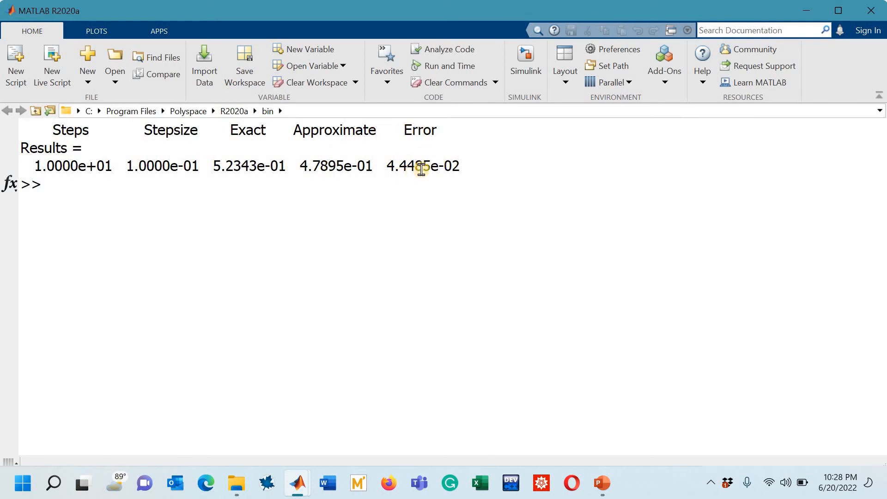
mouse_move(434, 224)
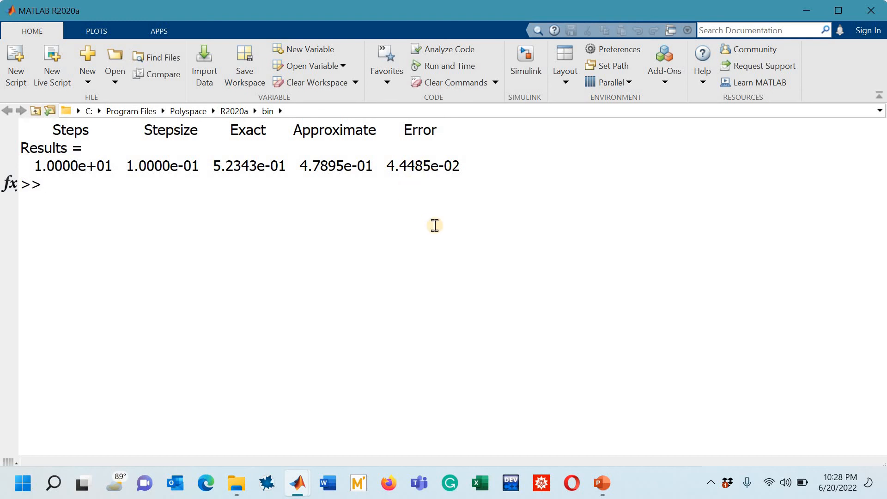
left_click(46, 184)
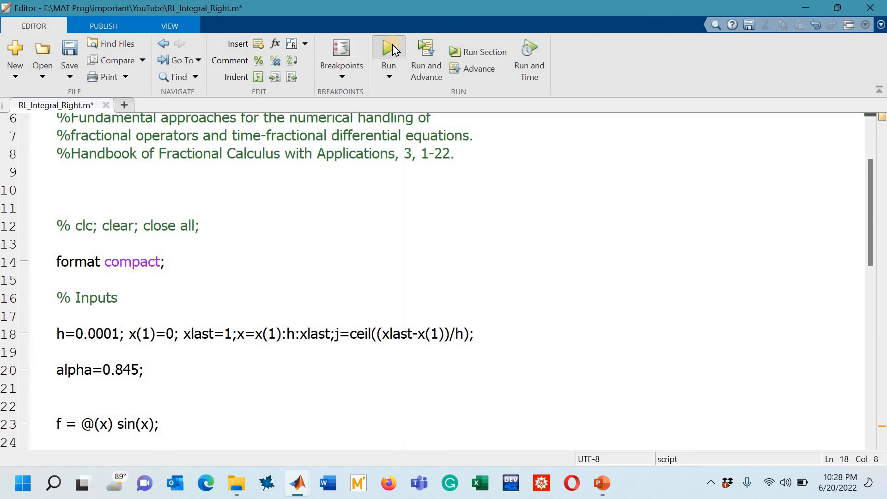
Change h to 0.00001 on line 18 and rerun the script.
type("0")
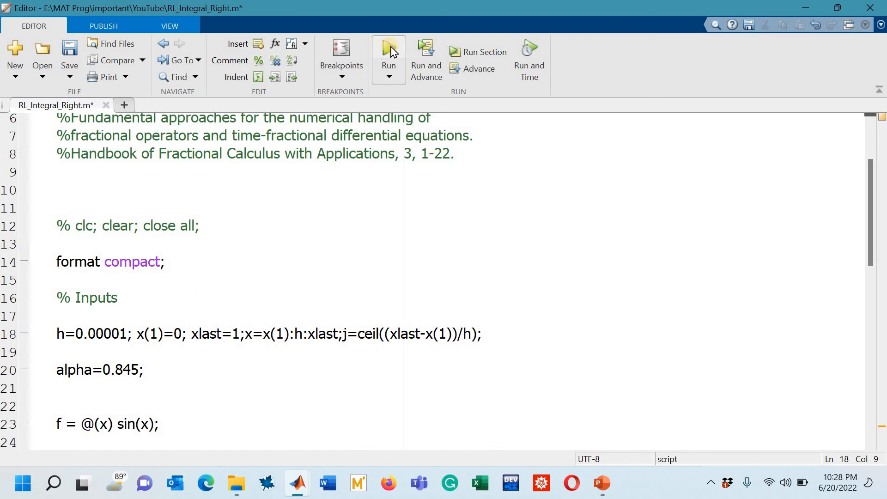
left_click(389, 48)
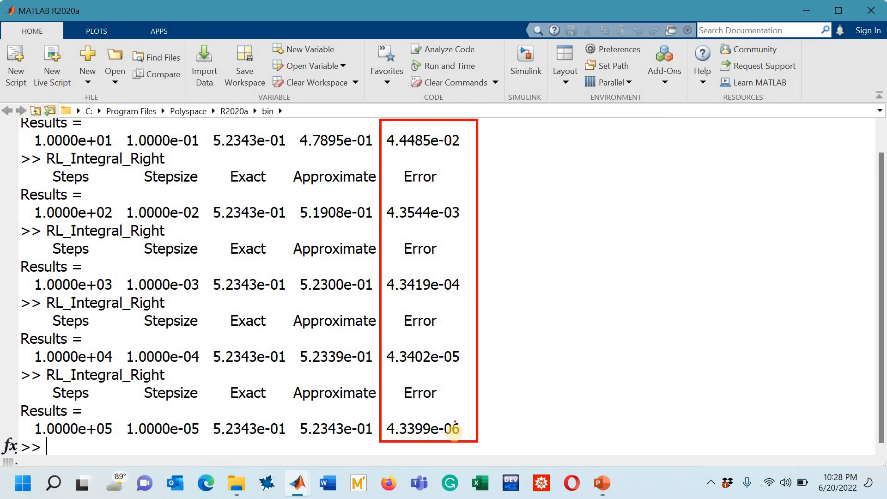
mouse_move(456, 140)
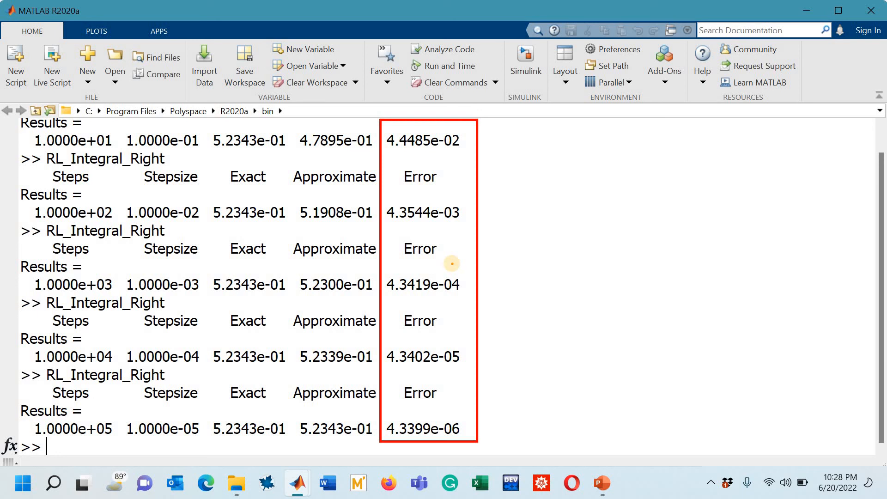
mouse_move(497, 184)
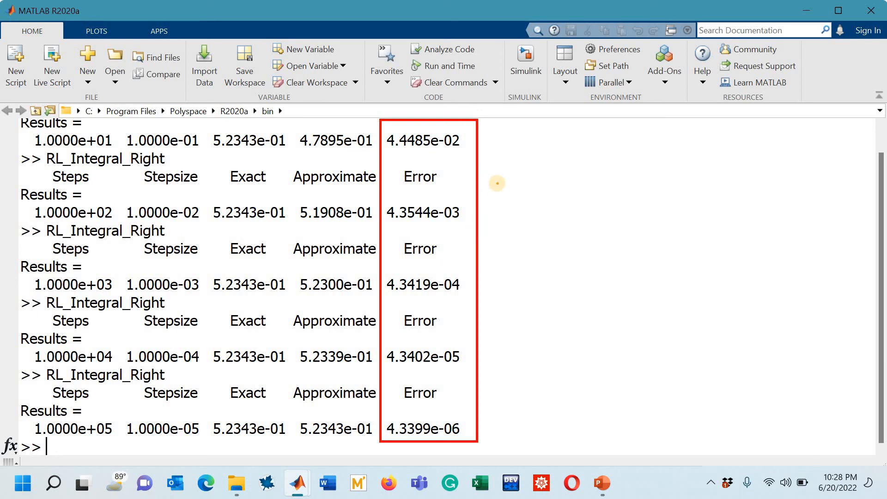